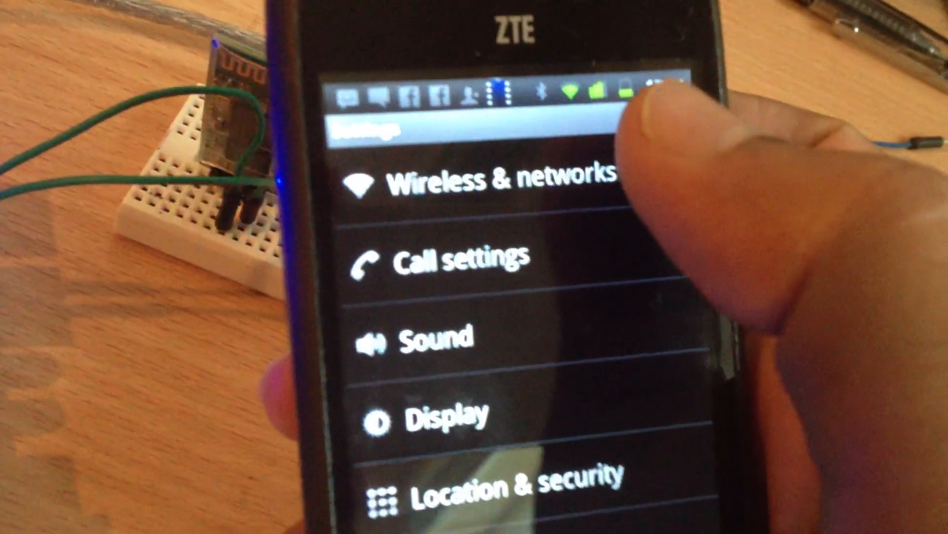
Enter the Wireless & networks page showing Wi-Fi connected and Bluetooth switched on
{"action": "left_click", "coordinate": [502, 182]}
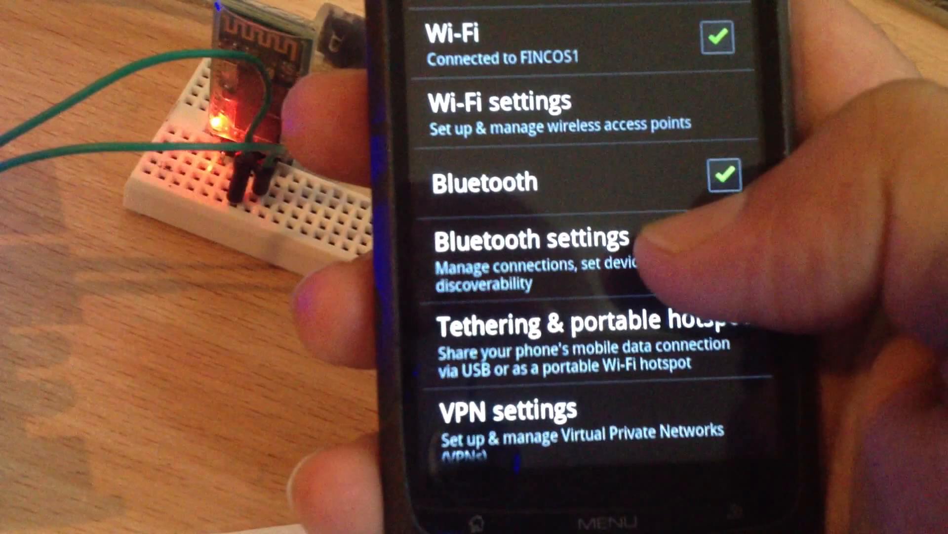
Make the phone discoverable in Bluetooth settings and select the scanned linvor module to pair
{"action": "left_click", "coordinate": [527, 239]}
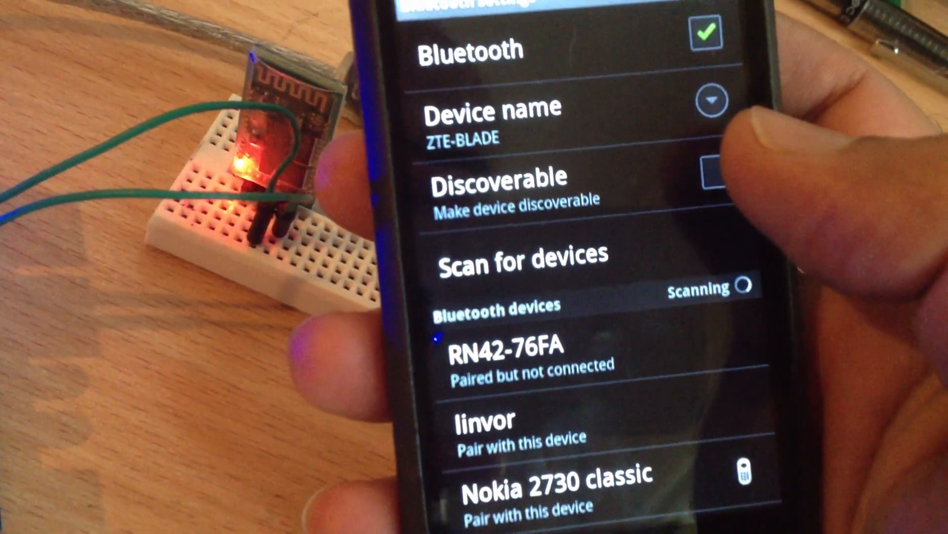
{"action": "left_click", "coordinate": [715, 184]}
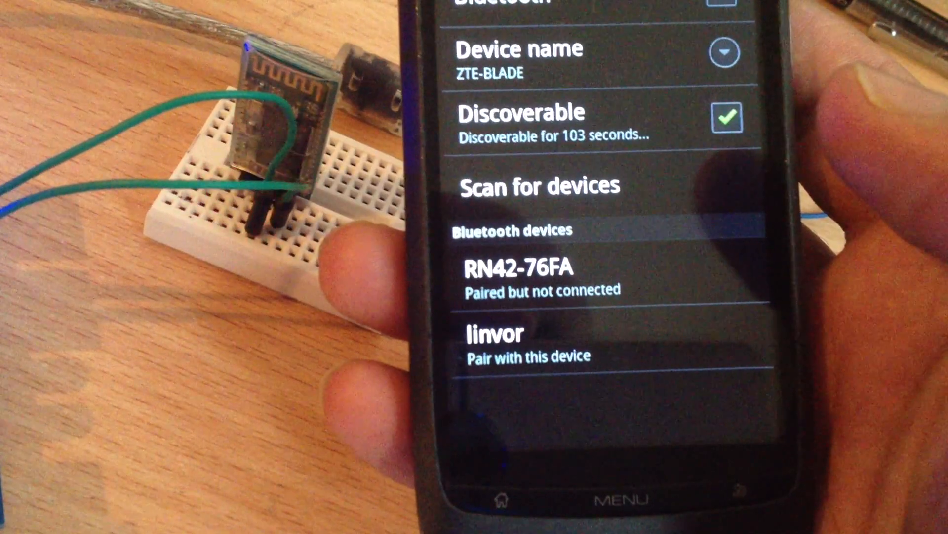
{"action": "left_click", "coordinate": [520, 342]}
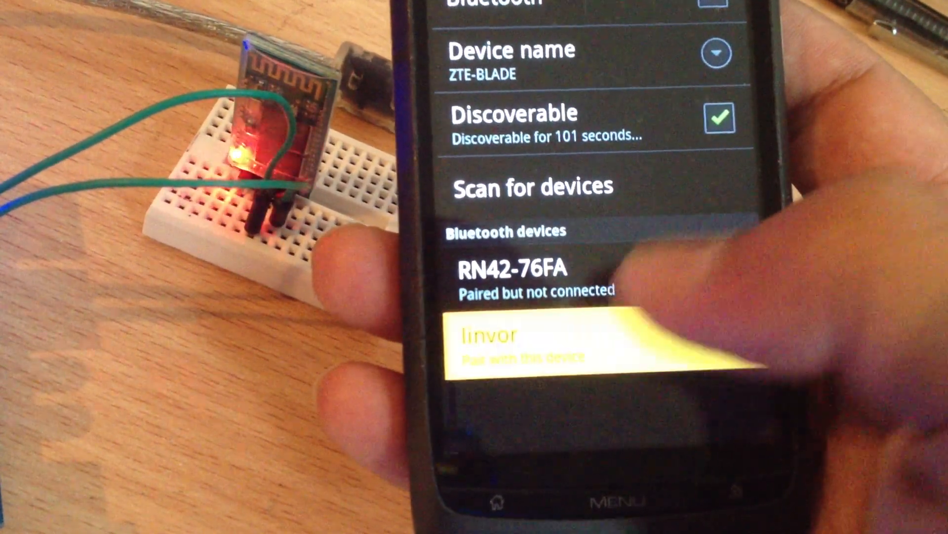
Pair with linvor by entering PIN '3' in the pairing request and confirming with OK
{"action": "left_click", "coordinate": [496, 338]}
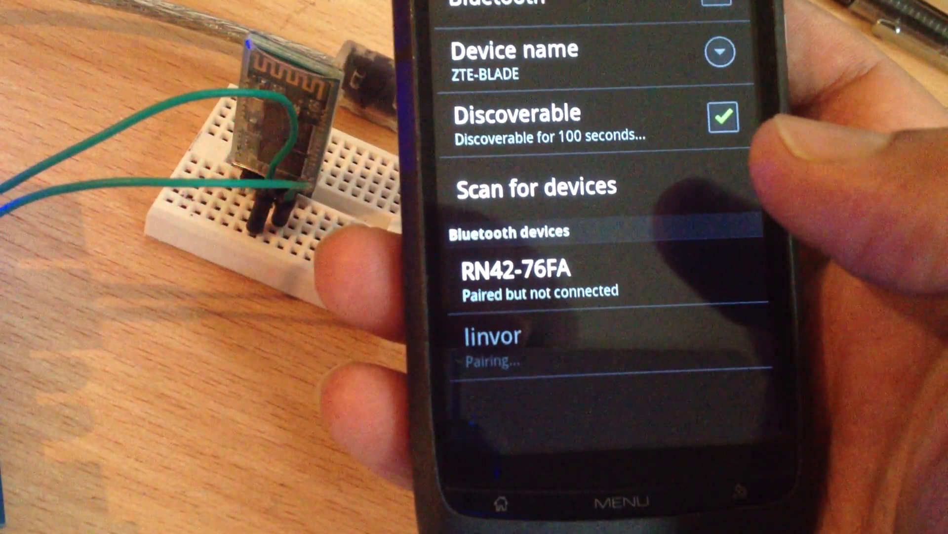
{"action": "left_click", "coordinate": [491, 335]}
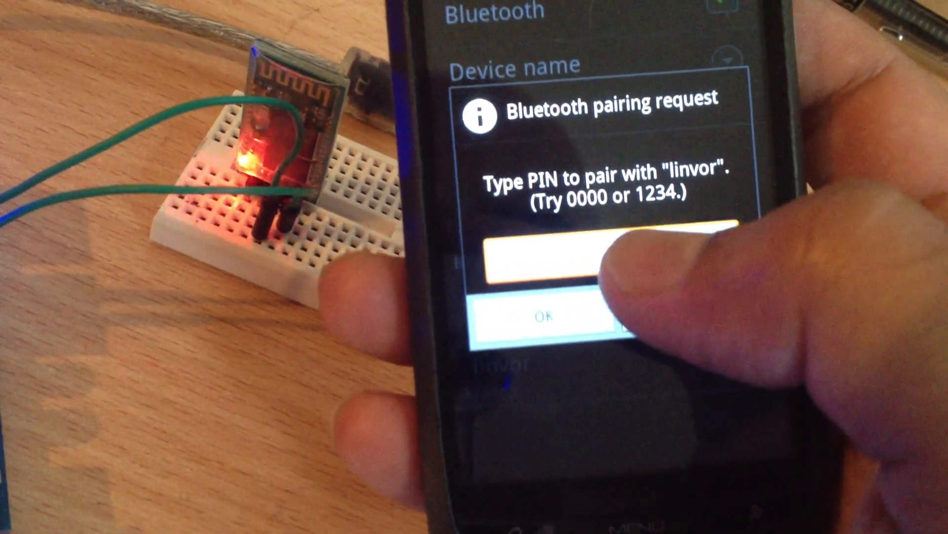
{"action": "left_click", "coordinate": [611, 260]}
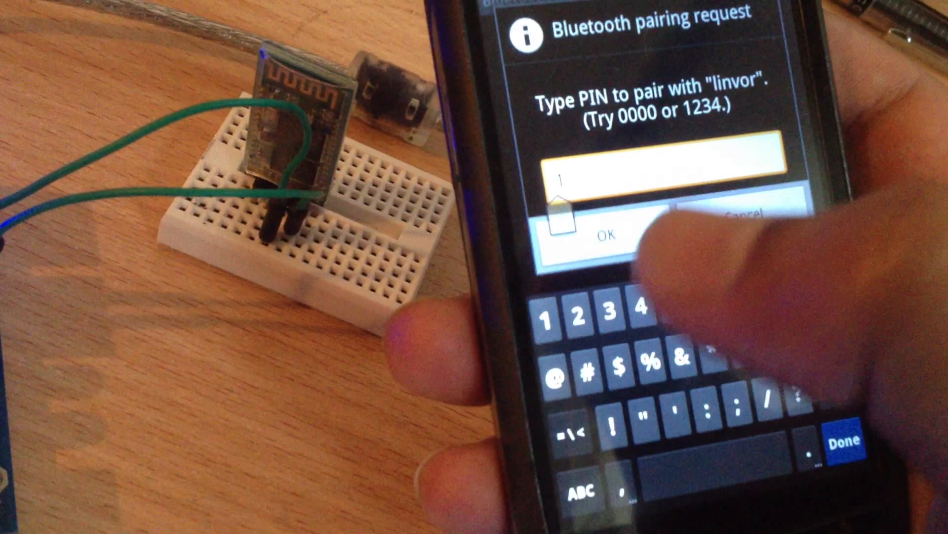
{"action": "type", "text": "3"}
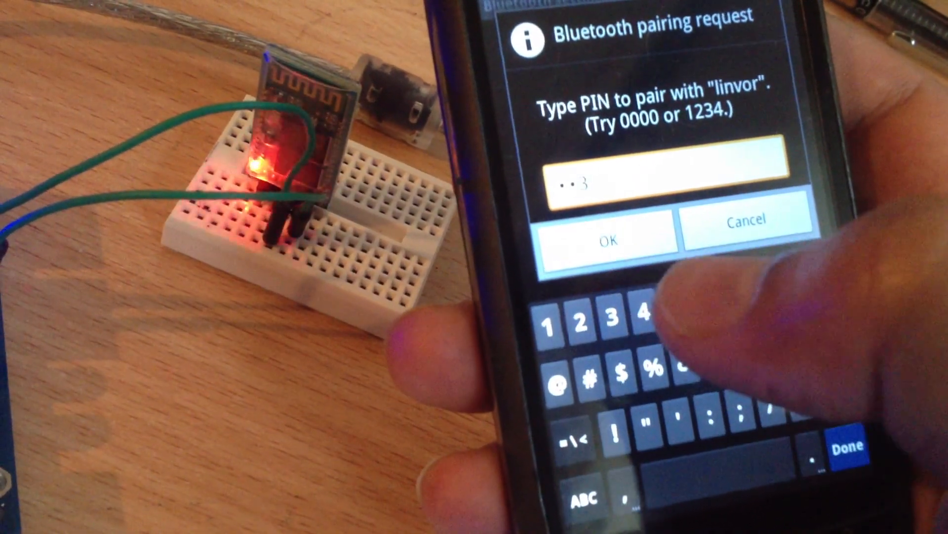
{"action": "left_click", "coordinate": [609, 239]}
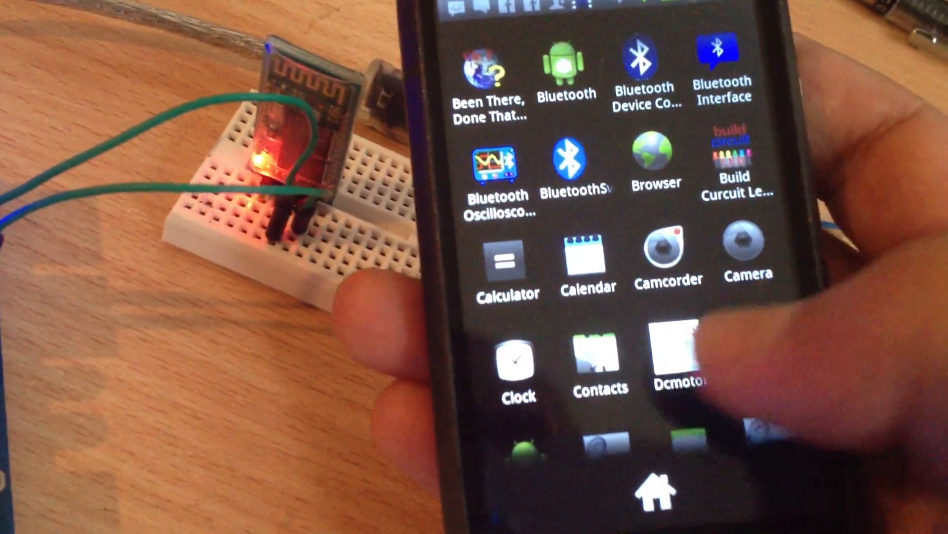
Launch the LEDCONTROL app from the drawer so its paired-device list with linvor appears
{"action": "scroll", "scroll_direction": "down", "scroll_amount": 3}
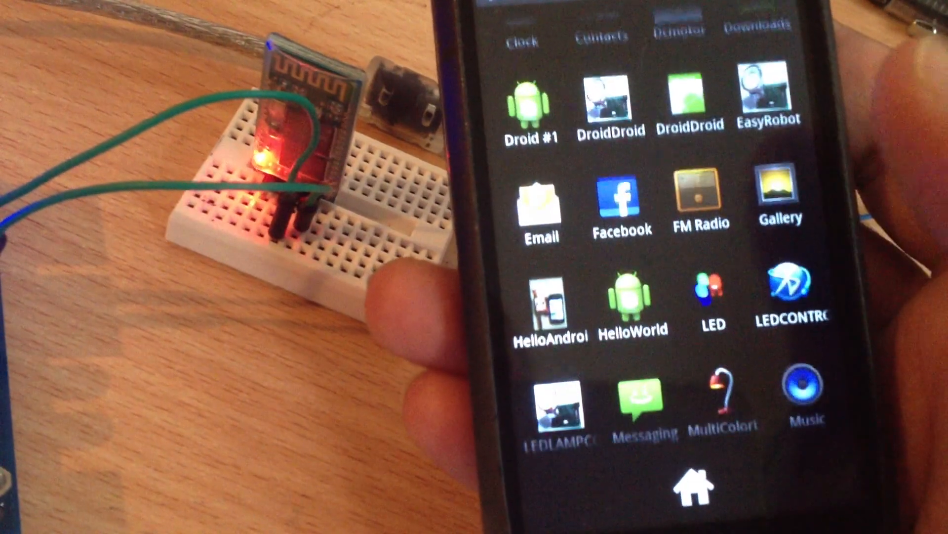
{"action": "left_click", "coordinate": [784, 278]}
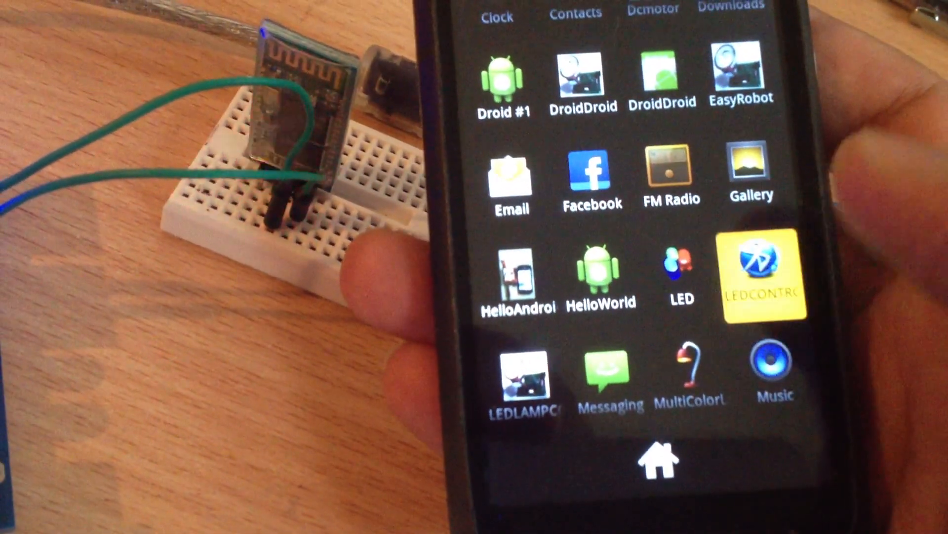
{"action": "left_click", "coordinate": [763, 272]}
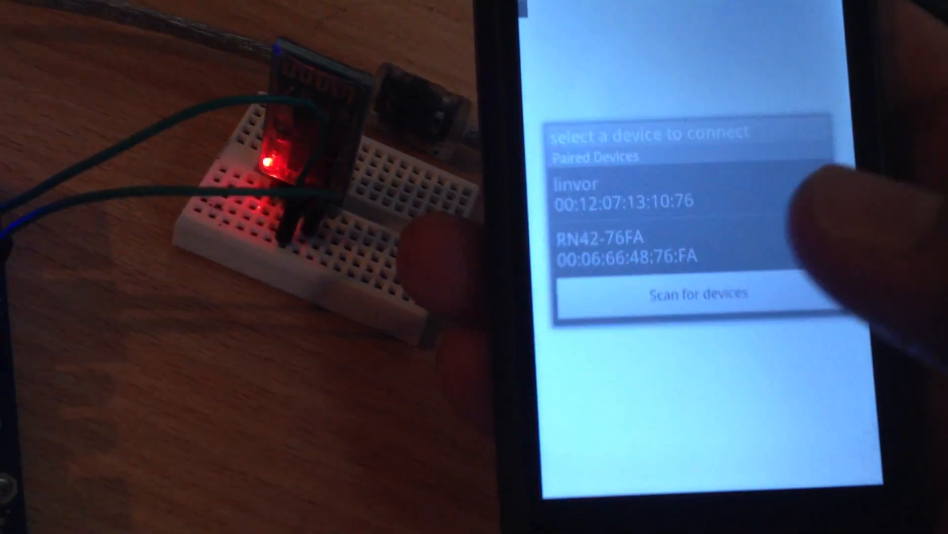